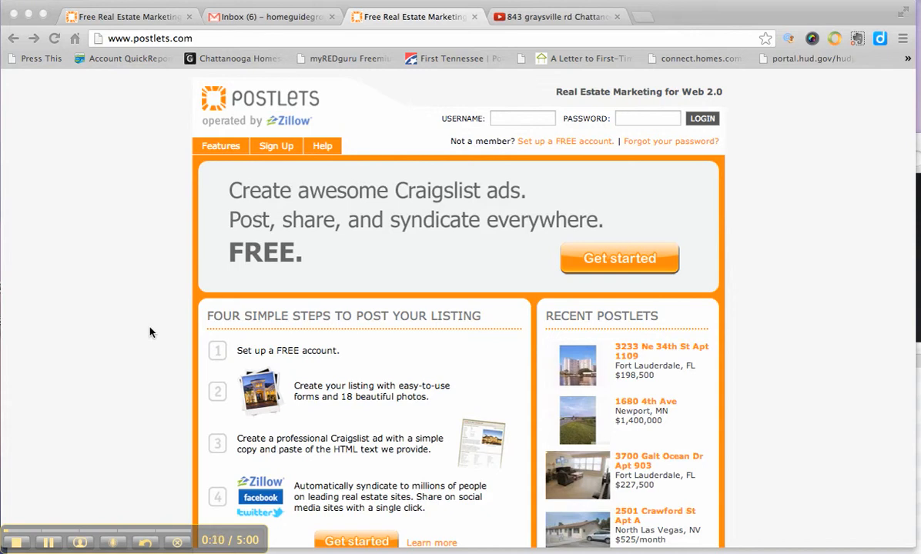
mouse_move(137, 261)
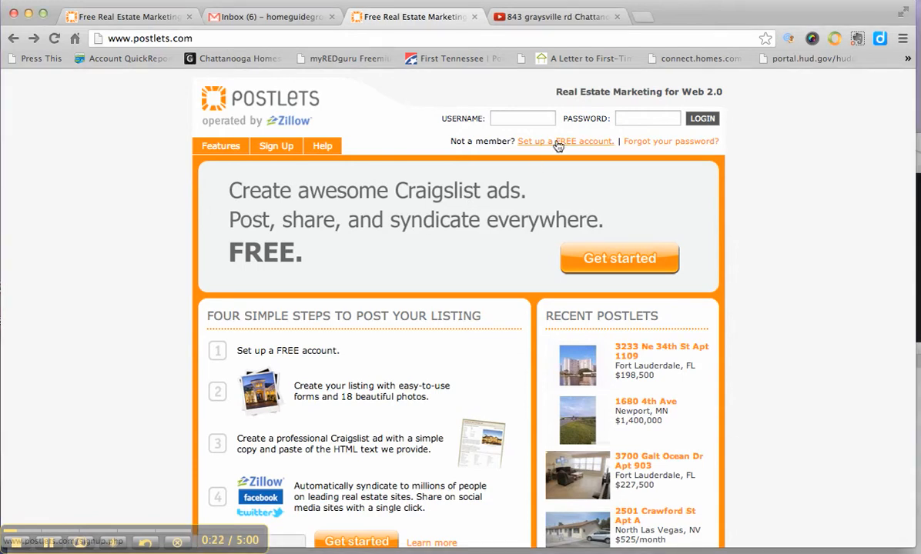
Open the free account sign-up form, glance at the logged-in tab, then return.
click(583, 141)
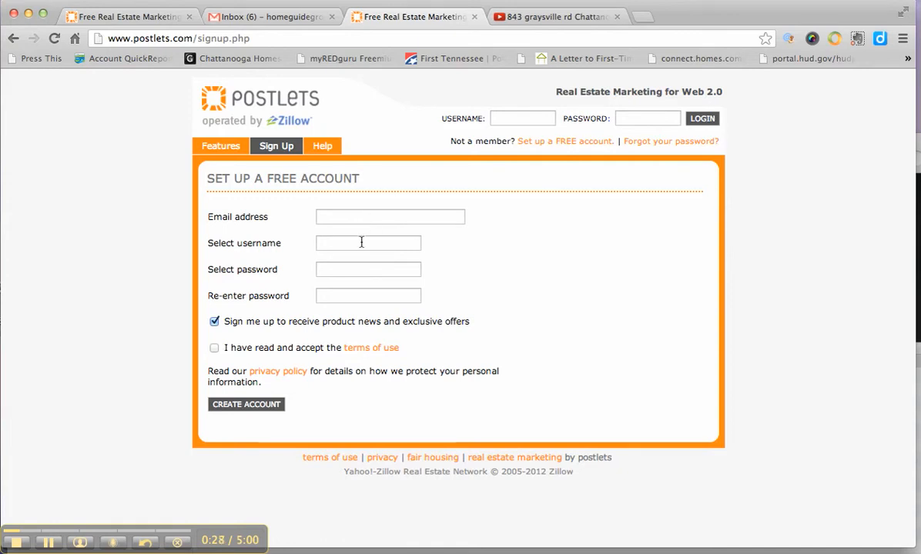
mouse_move(279, 331)
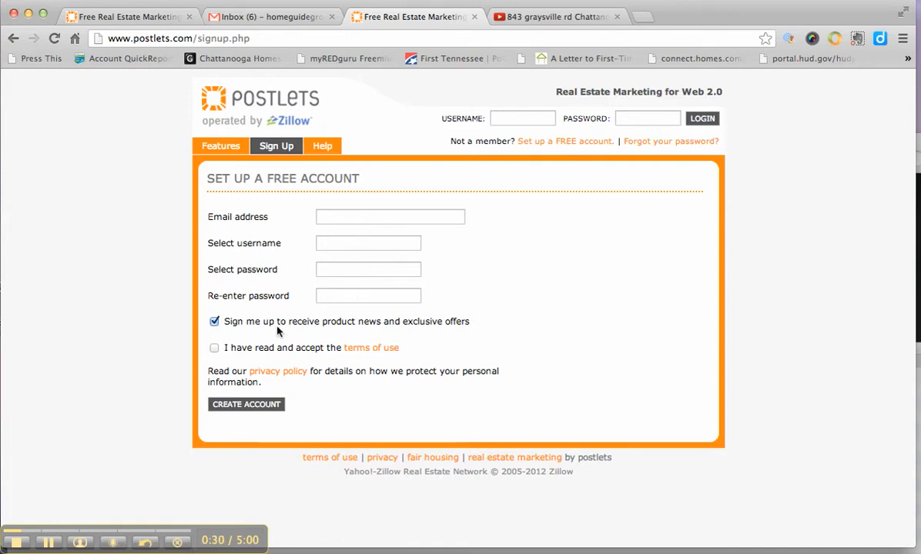
click(214, 348)
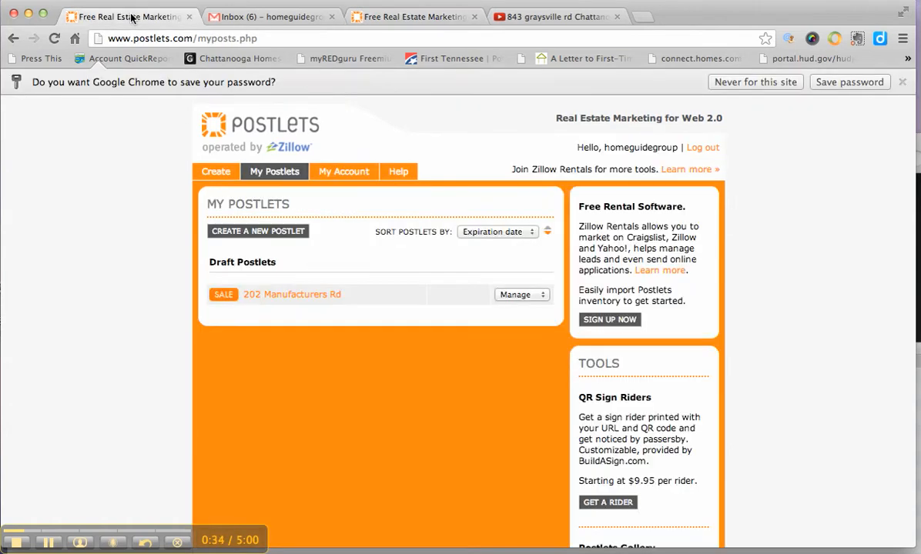
click(258, 231)
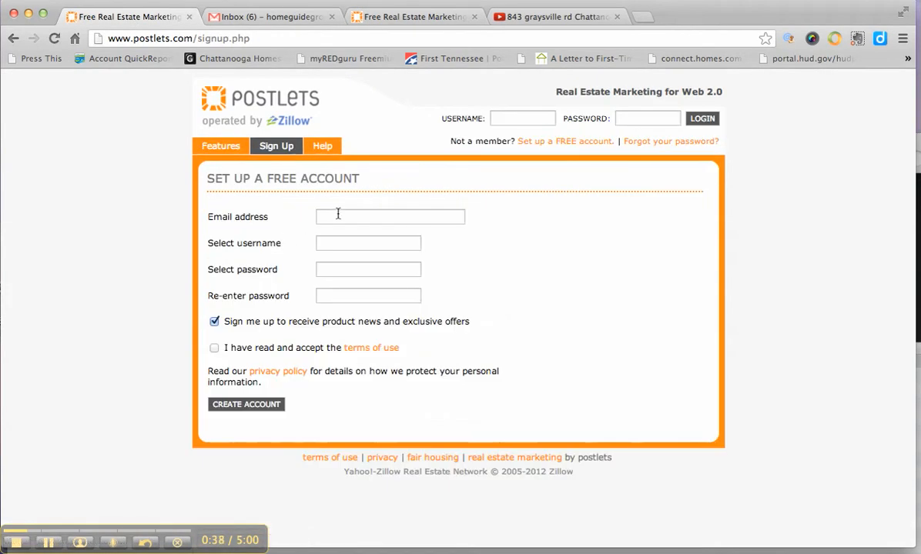
Log in with the username 'home' from the header fields to reach My Postlets.
click(390, 217)
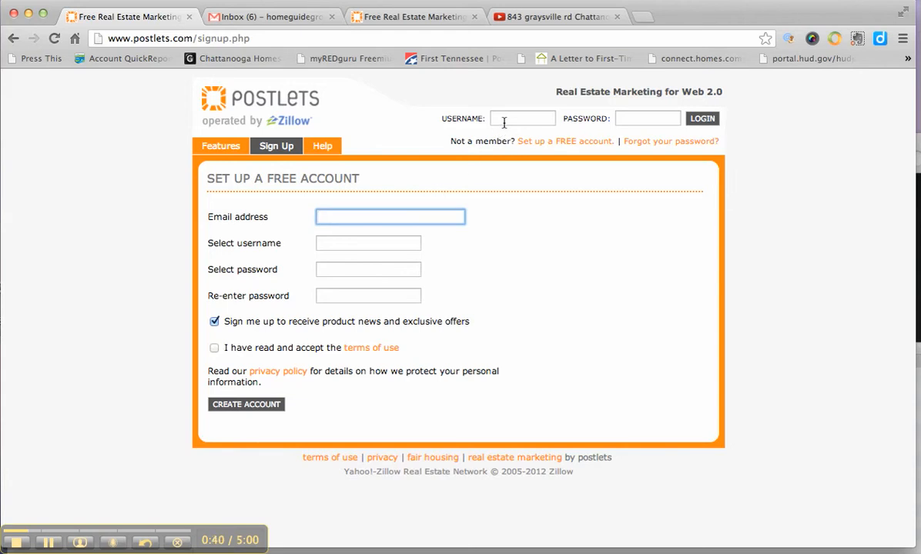
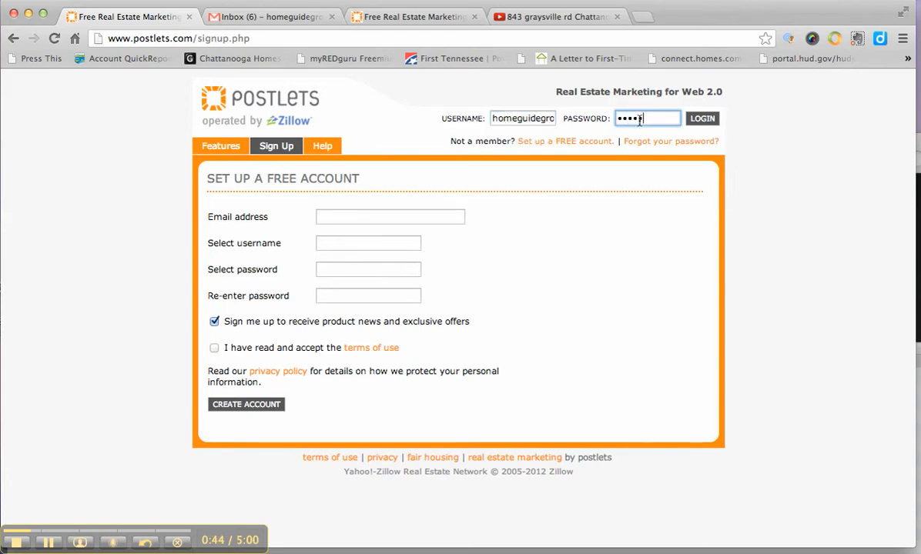
click(701, 117)
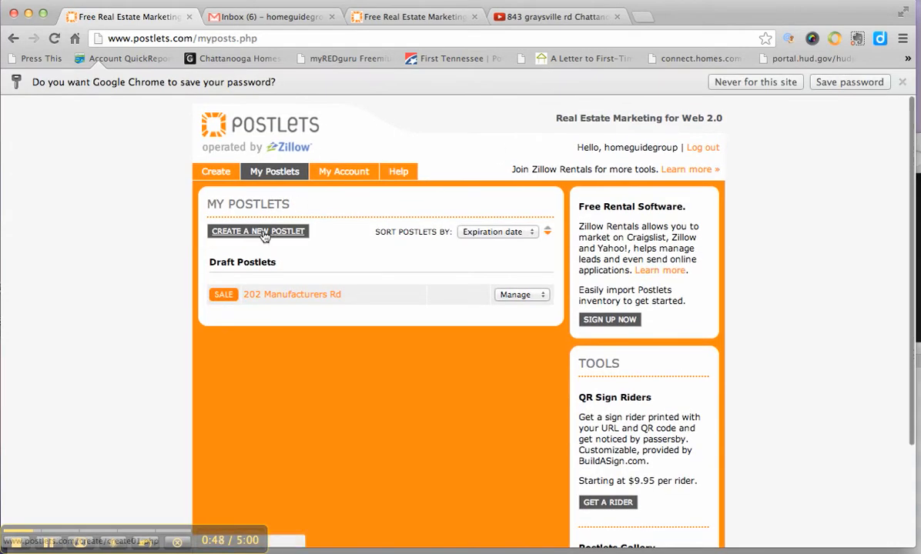
click(258, 231)
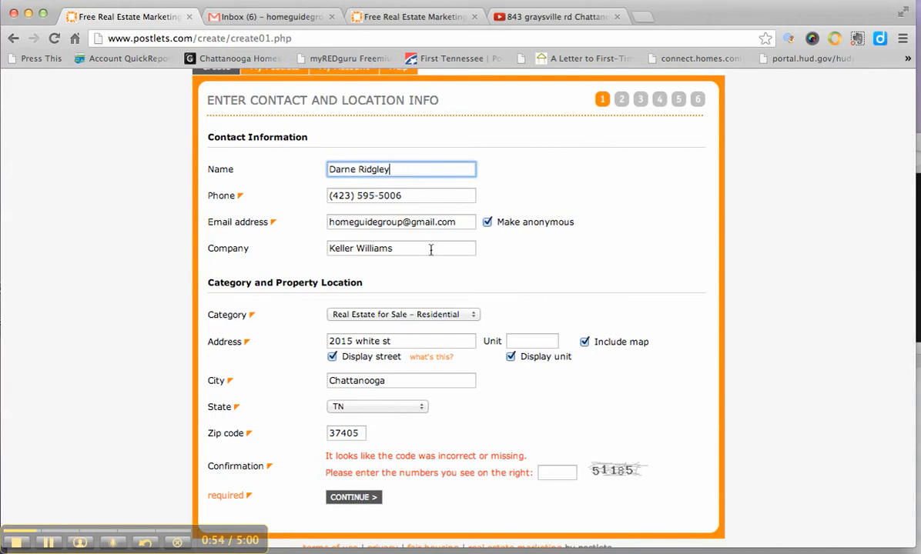
scroll(down, 3)
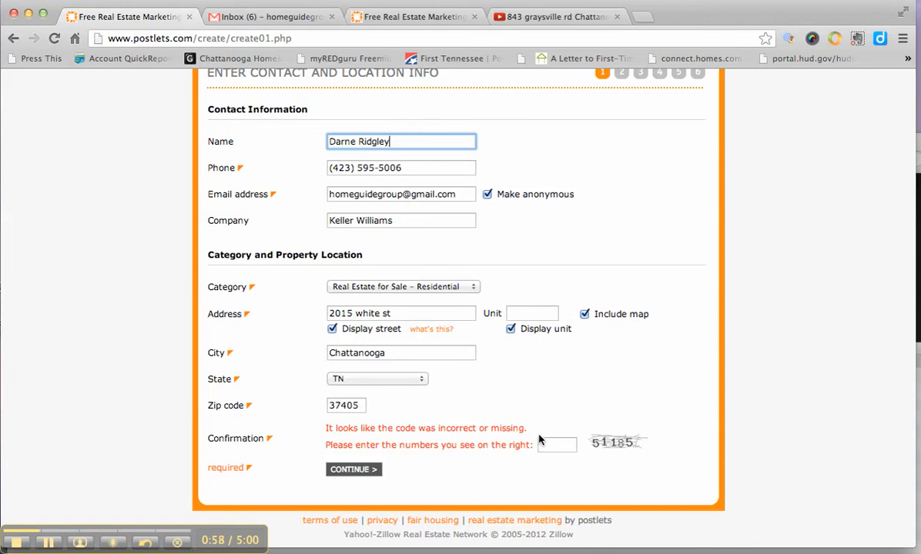
click(557, 445)
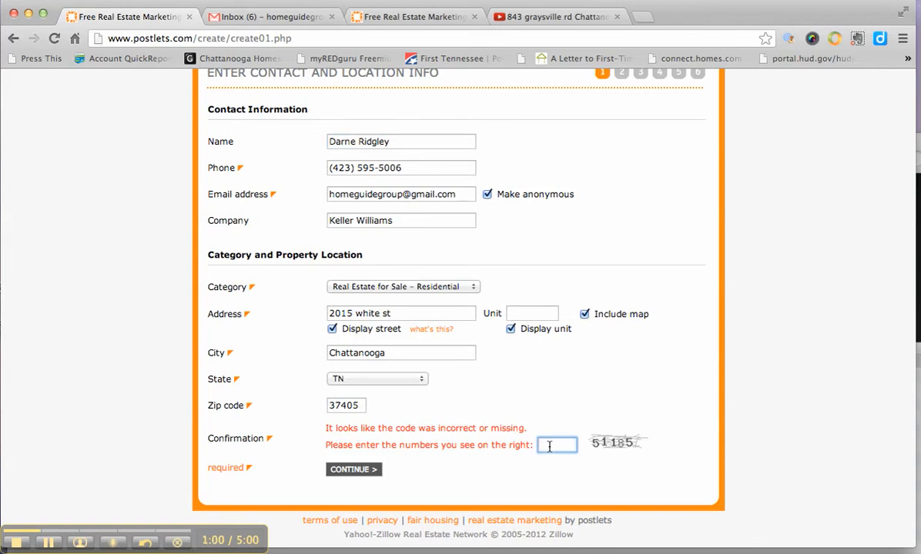
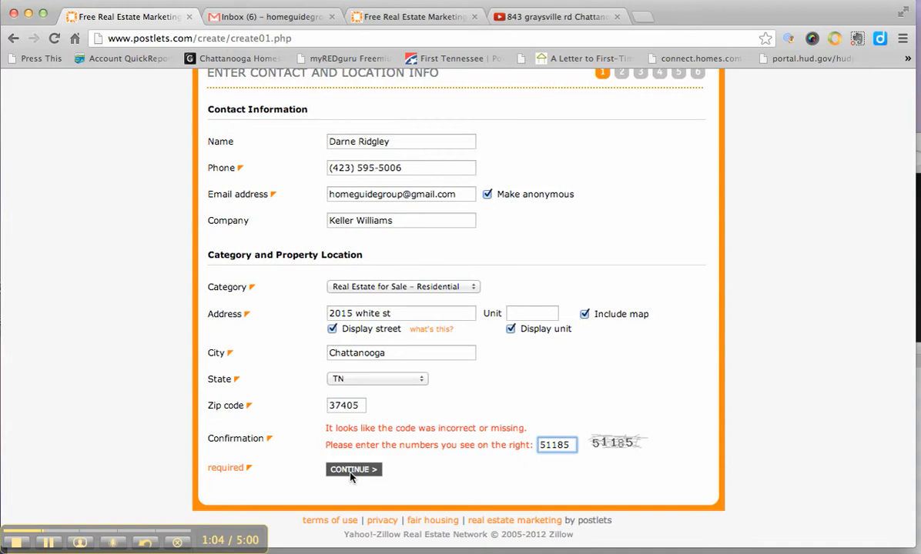
click(353, 470)
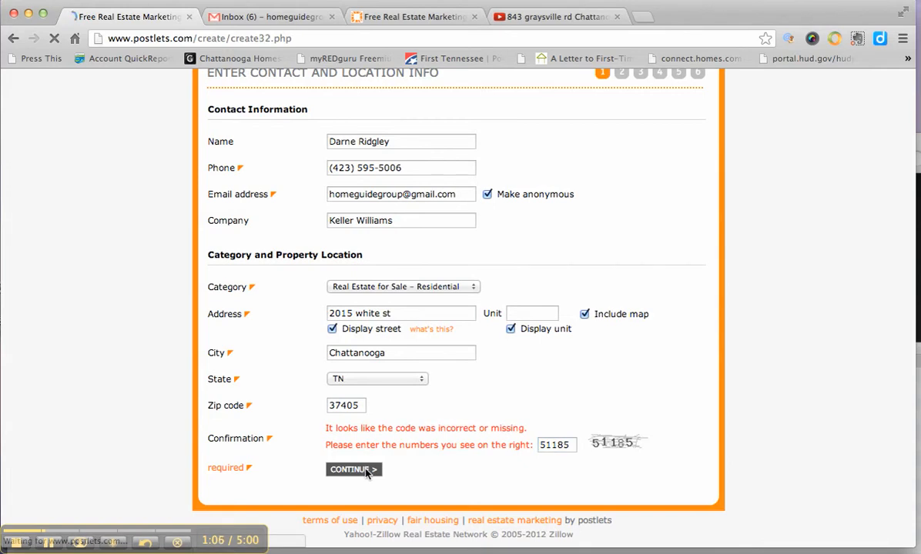
Enter Single Family House, $111,200 asking price, 3 bedrooms, 2 full baths and 2 floors.
click(354, 470)
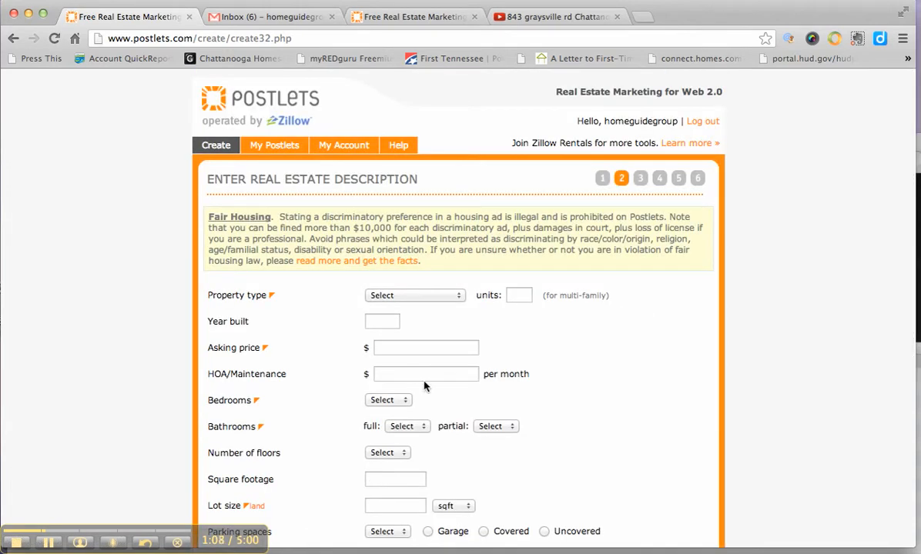
scroll(down, 3)
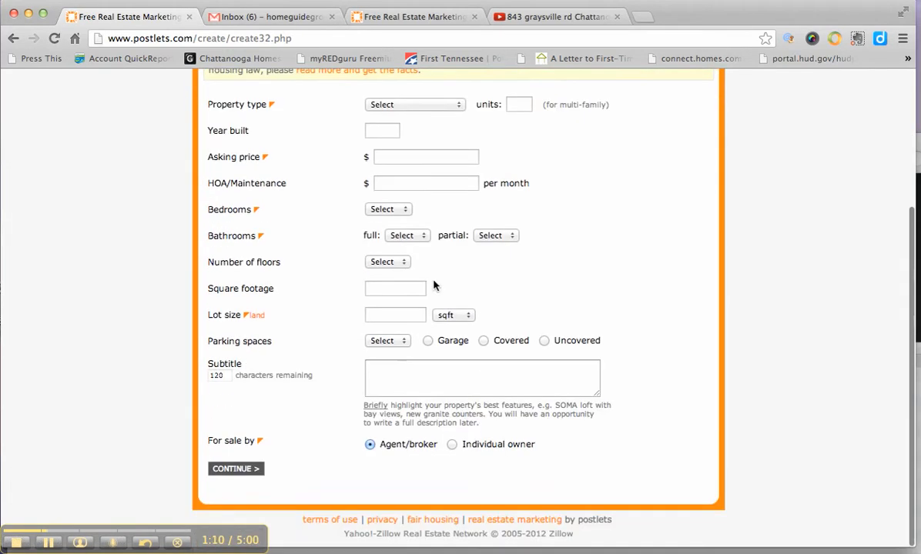
click(414, 104)
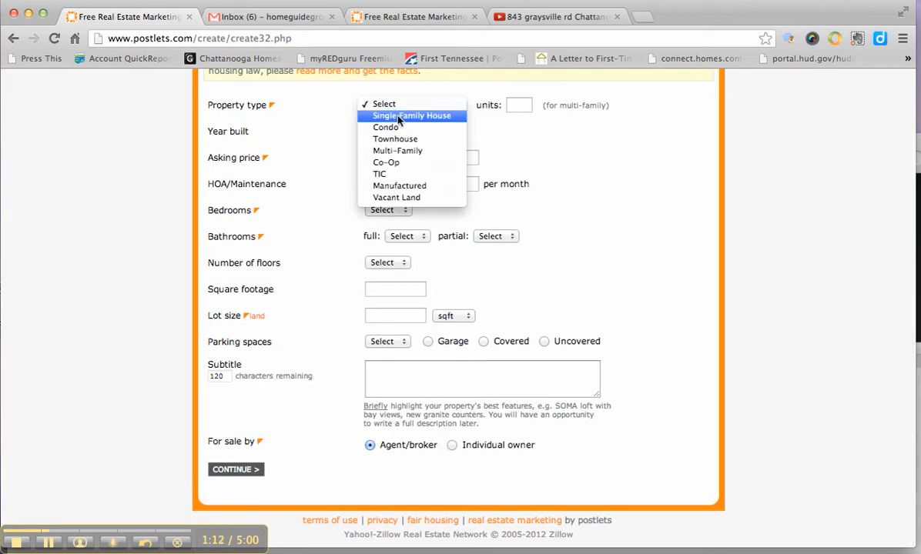
click(412, 115)
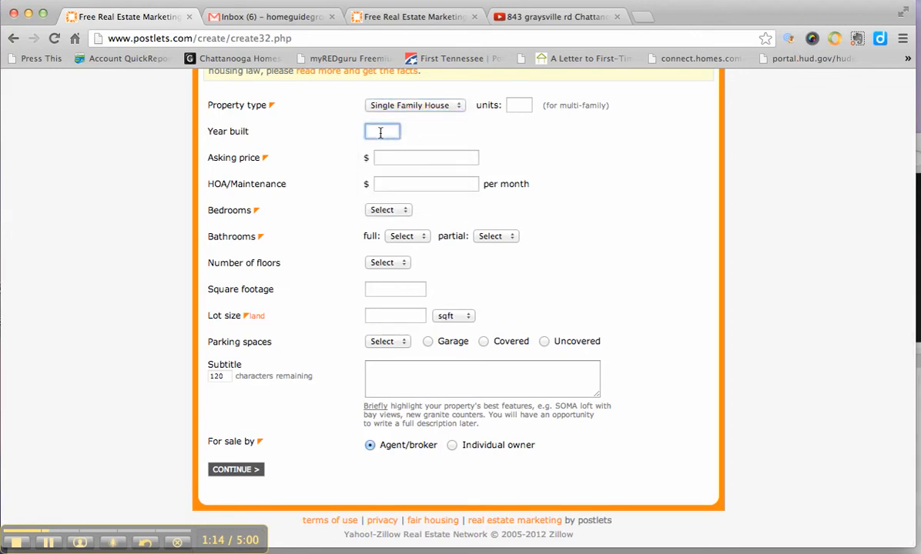
click(426, 158)
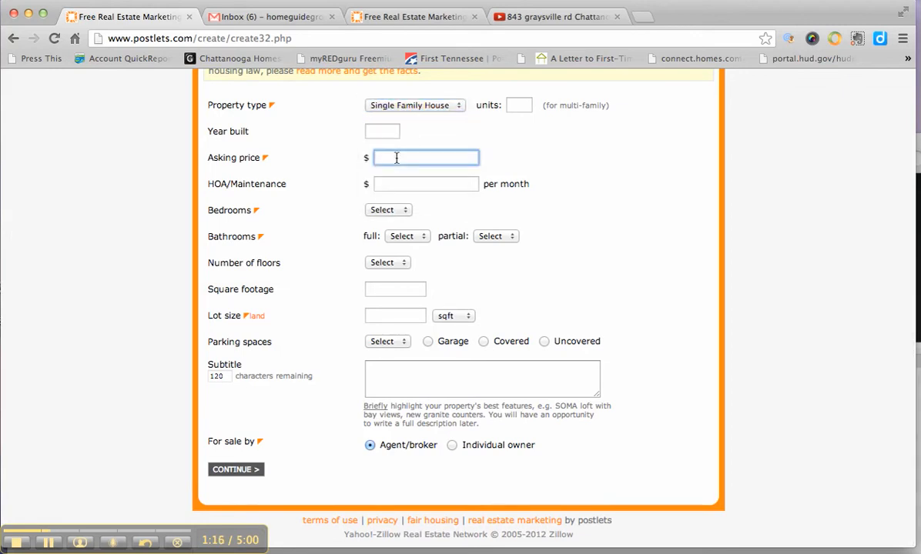
text(111200)
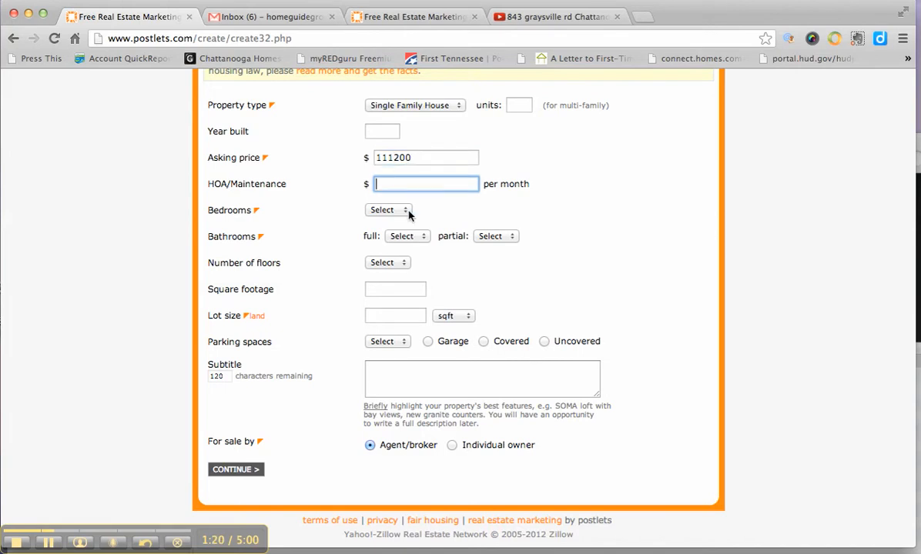
click(389, 210)
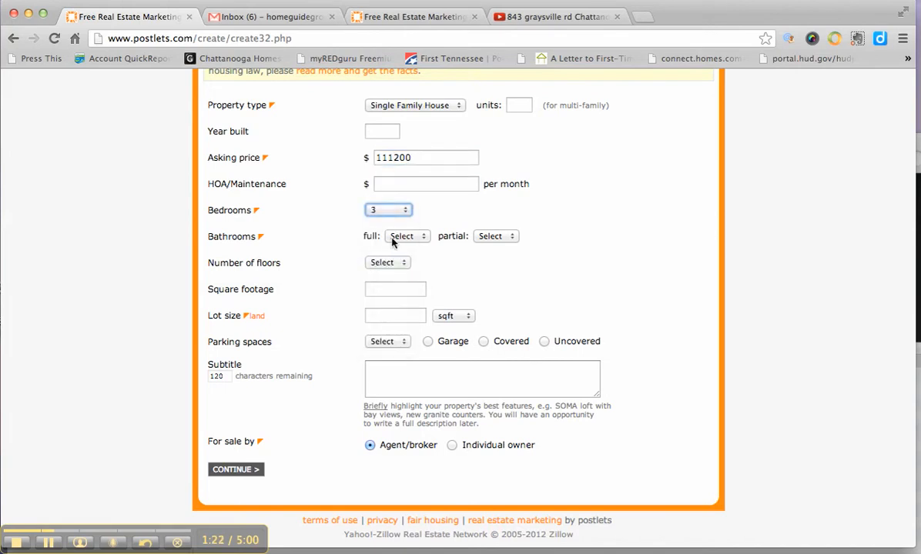
click(407, 235)
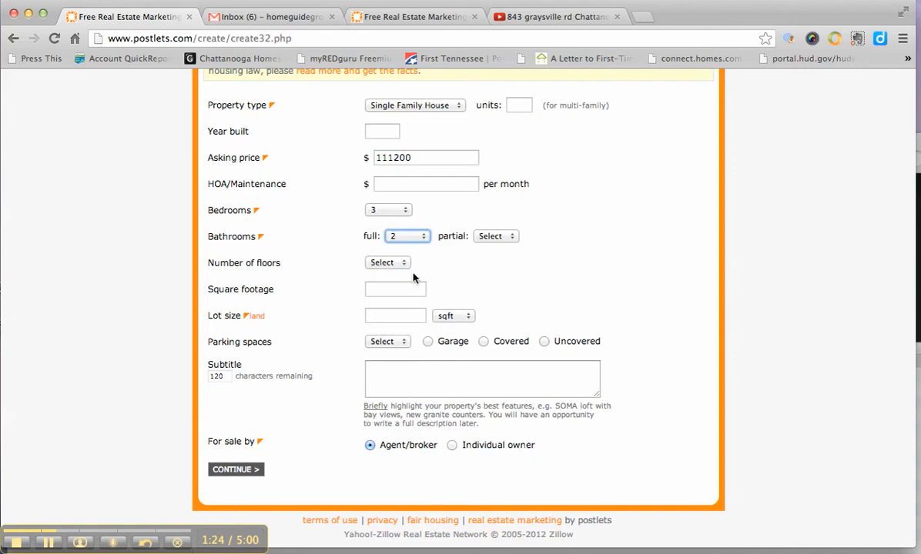
click(388, 263)
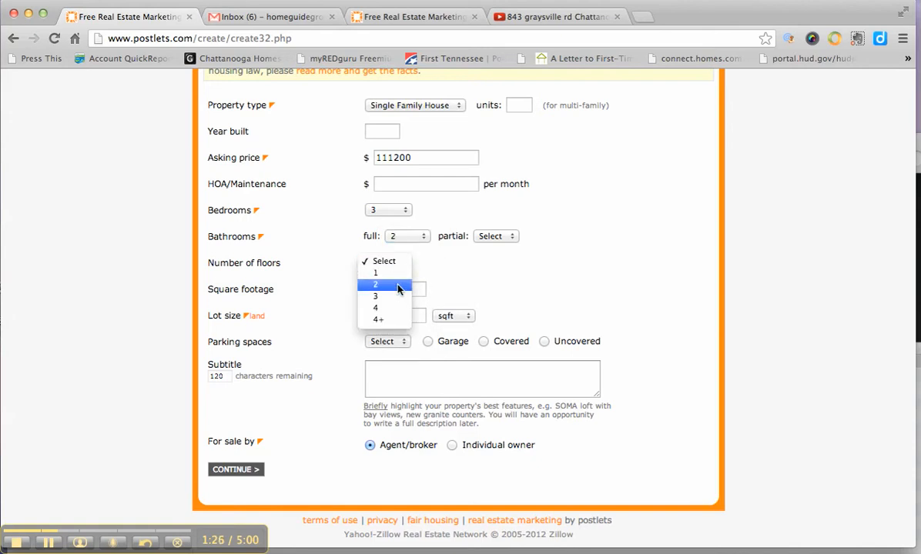
click(375, 285)
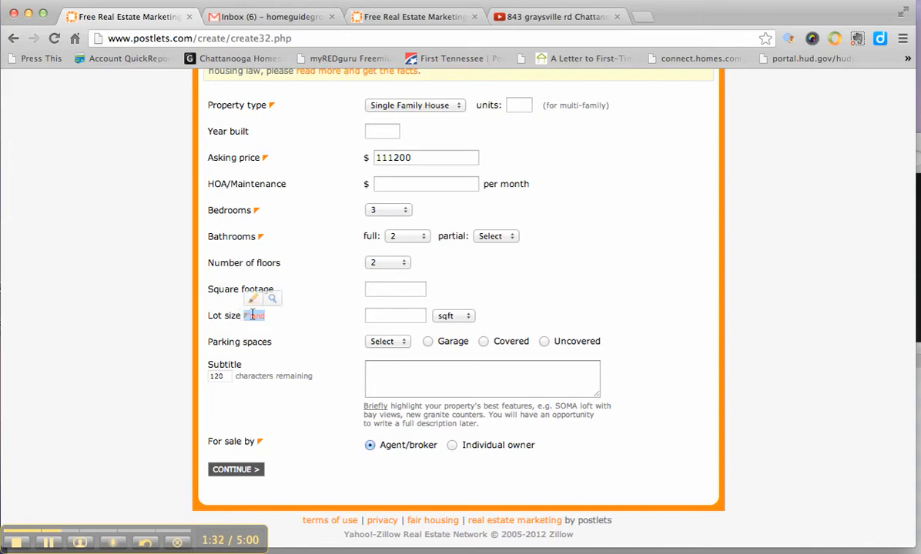
Enter a lot size of 1 acre and the subtitle 'great location'.
click(454, 316)
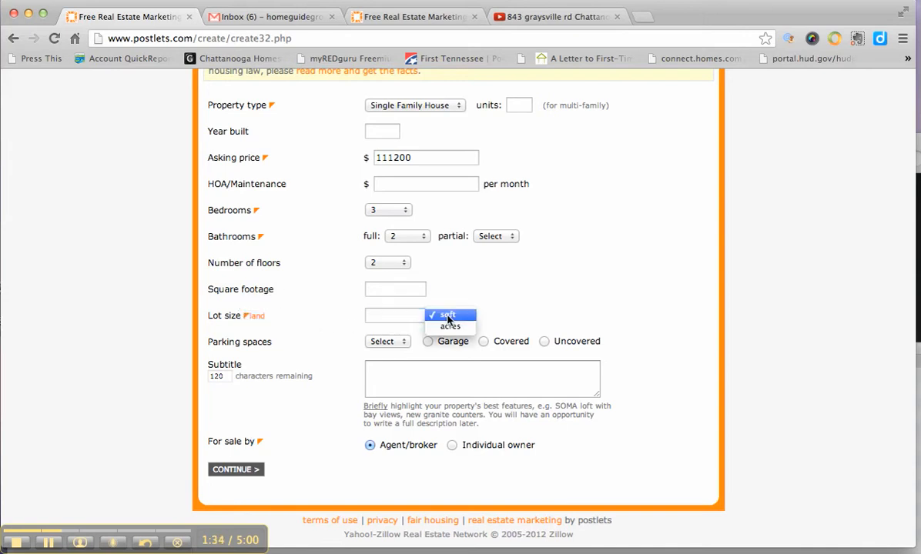
click(448, 326)
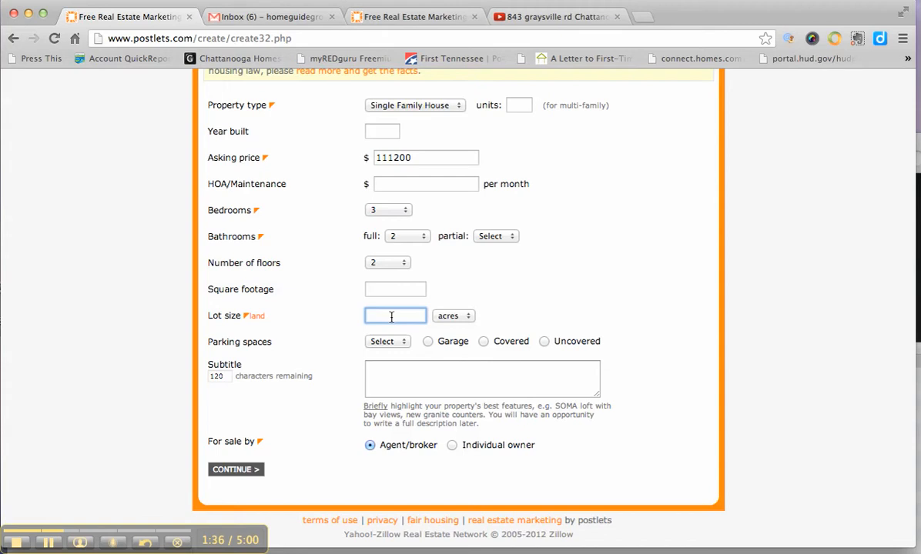
text(1)
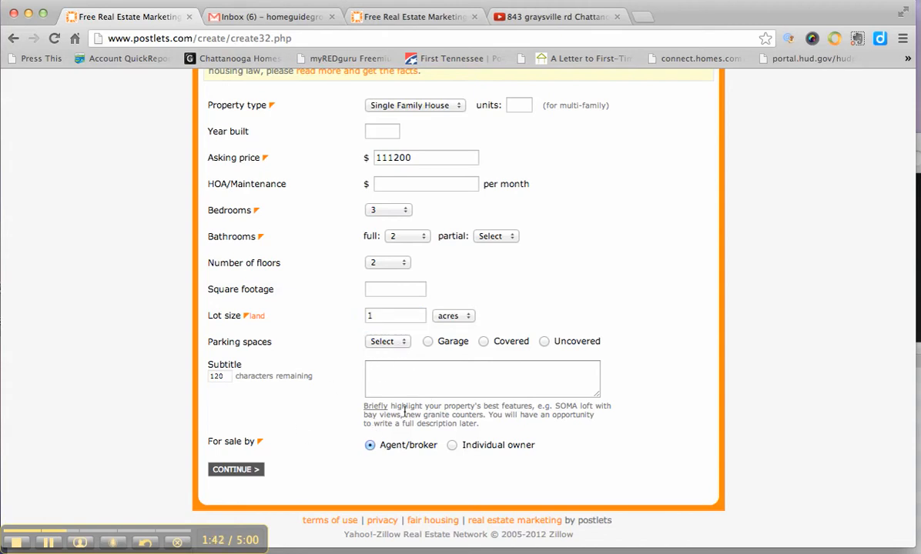
click(482, 378)
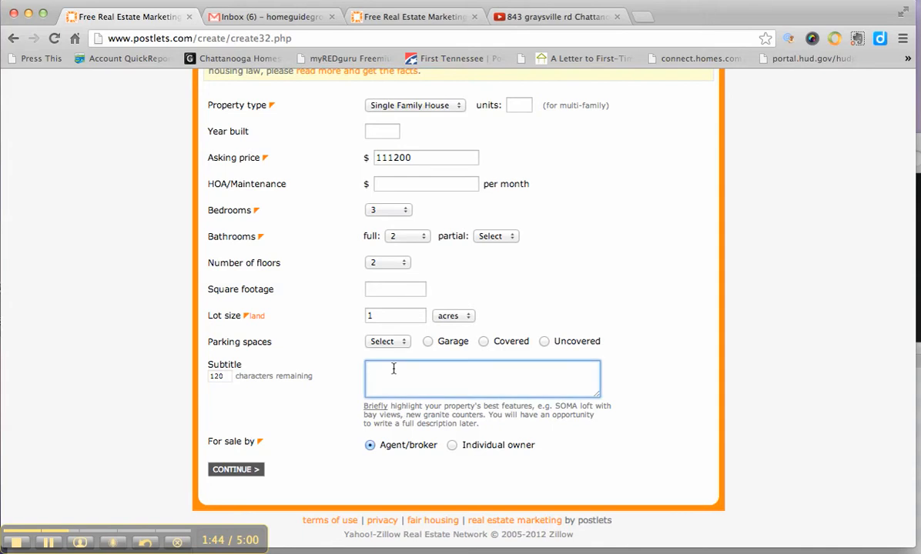
text(great location)
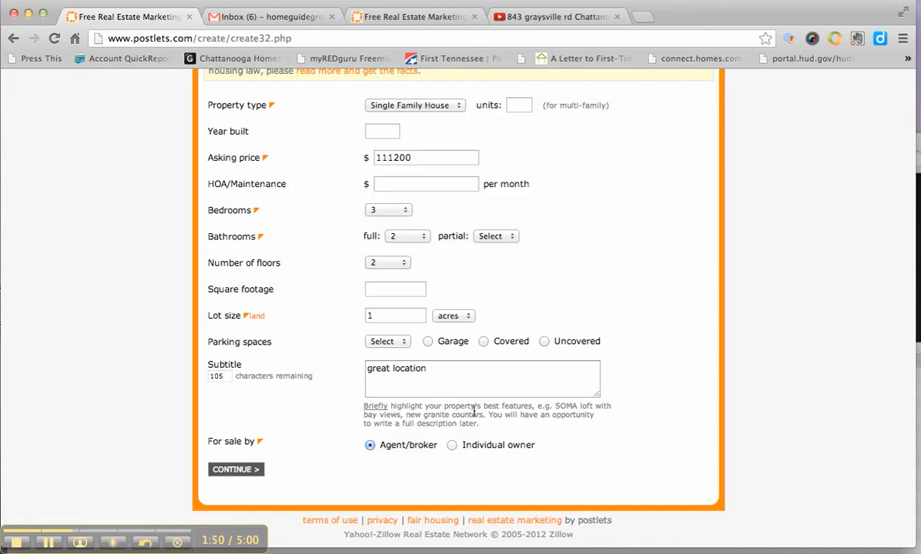
Clear the missing-field warning by setting partial bathrooms to 0, then continue to step 3.
click(236, 469)
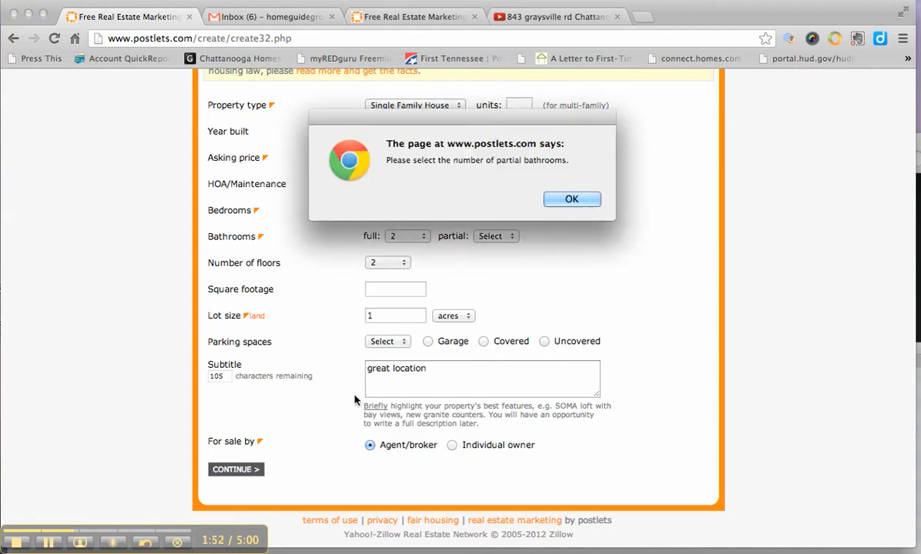
click(571, 198)
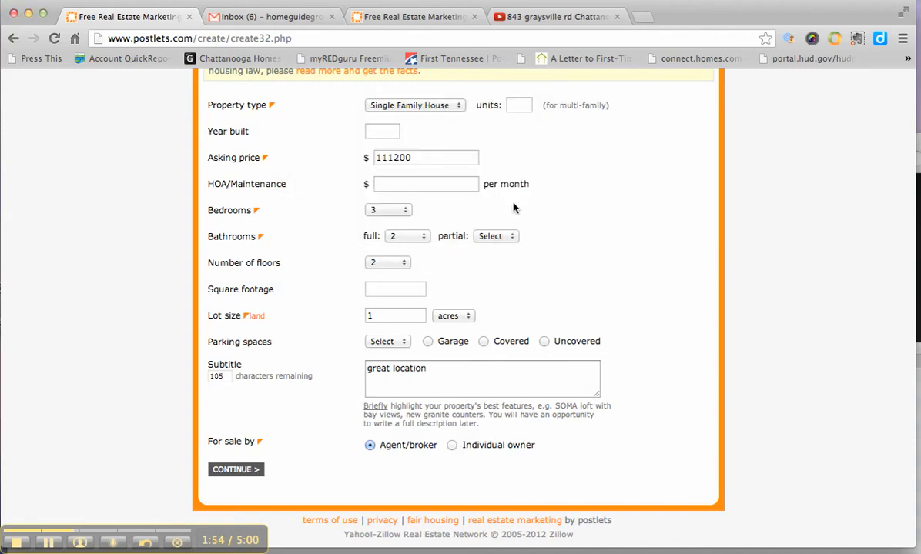
click(496, 235)
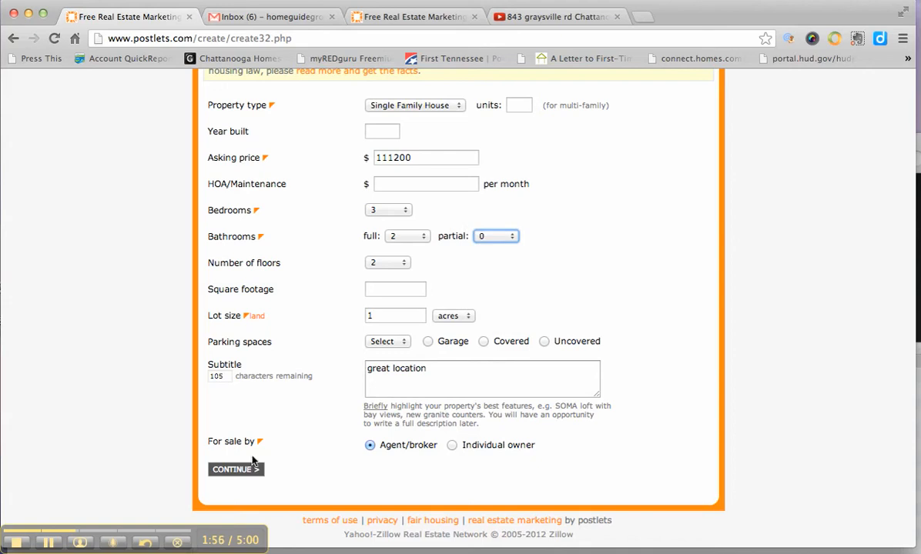
click(236, 470)
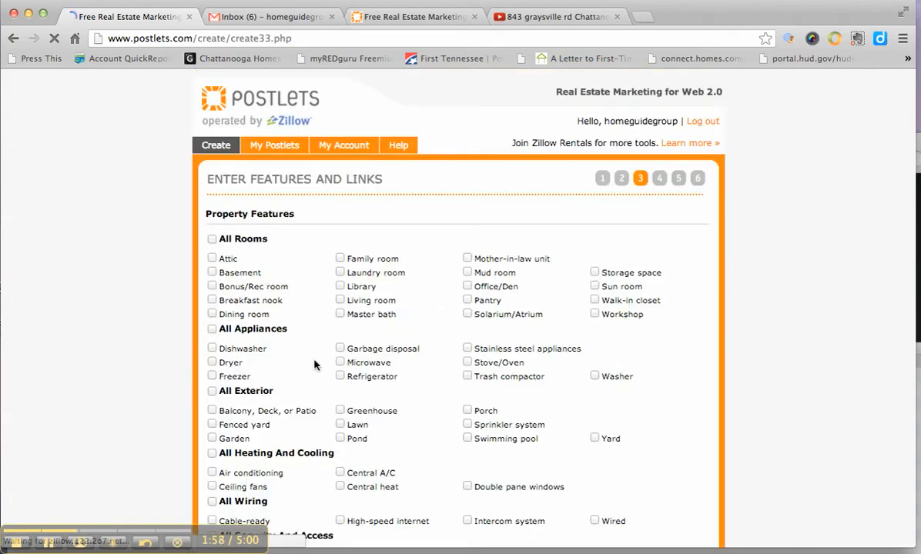
Scroll down past the features to the additional links and select the Virtual Tour field.
scroll(down, 3)
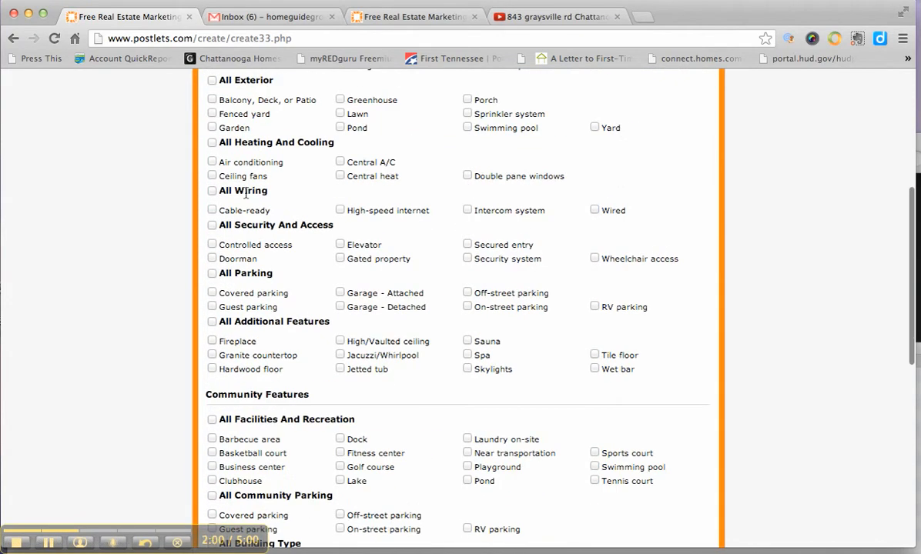
scroll(up, 3)
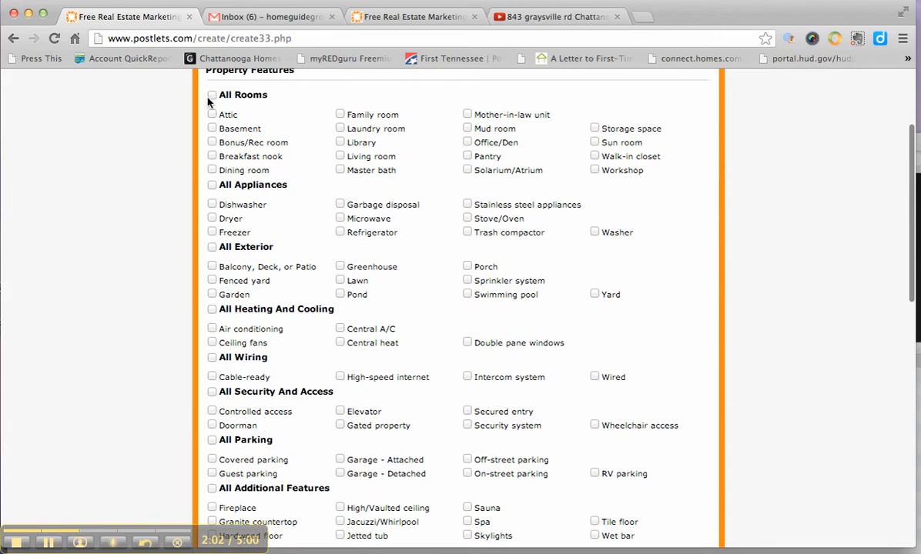
scroll(down, 3)
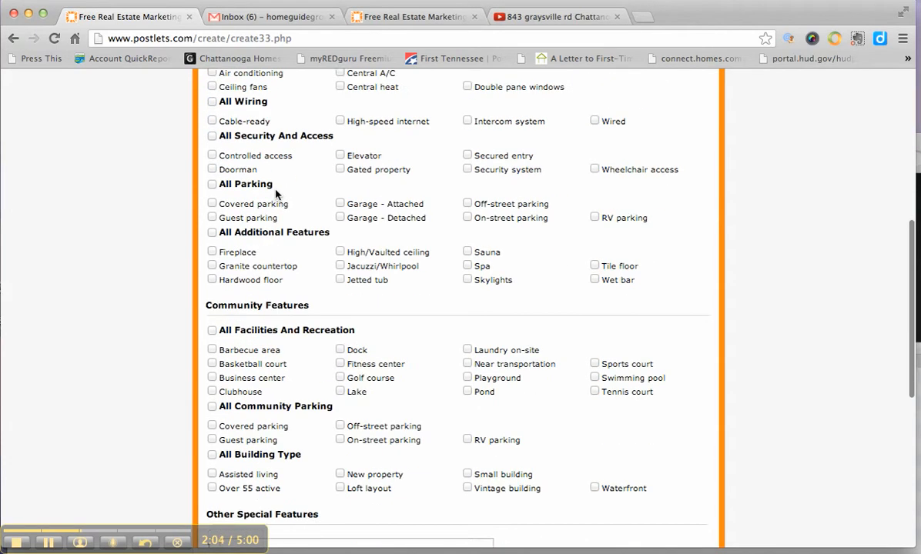
scroll(down, 3)
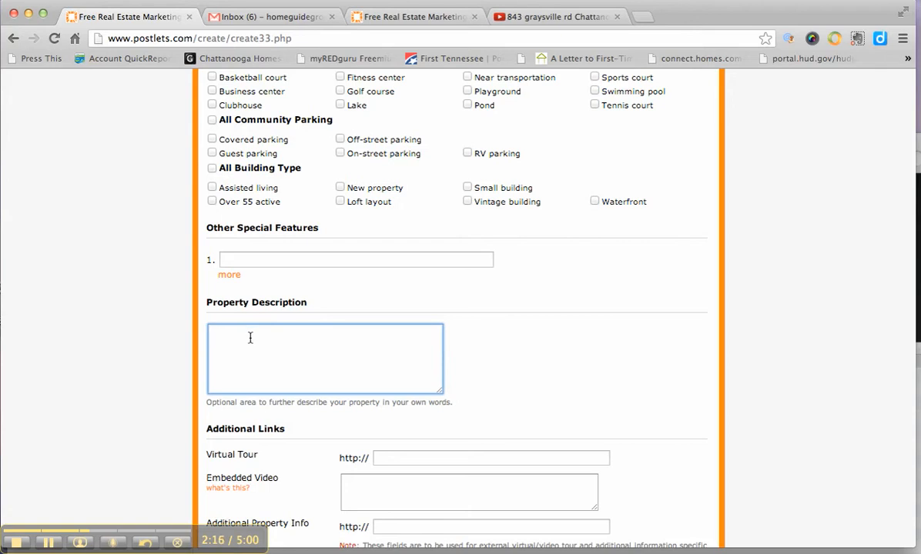
scroll(down, 3)
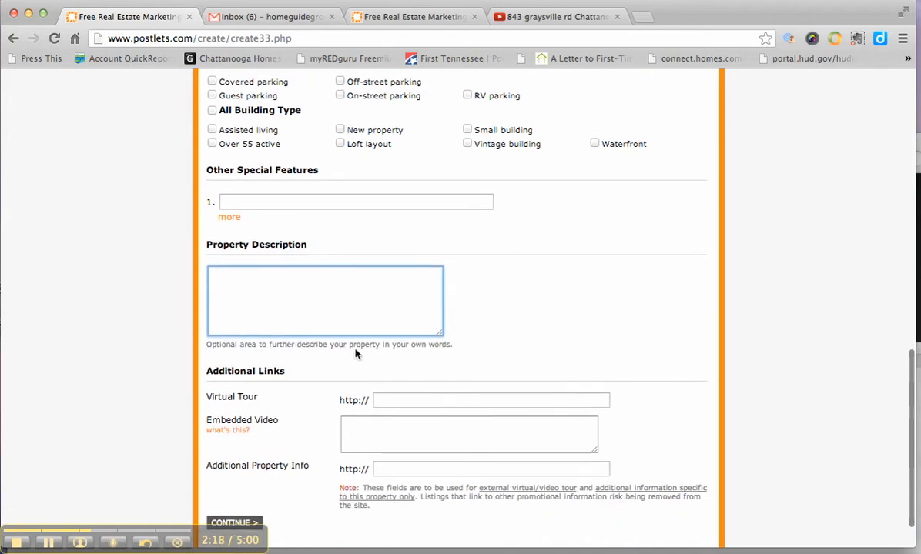
click(491, 400)
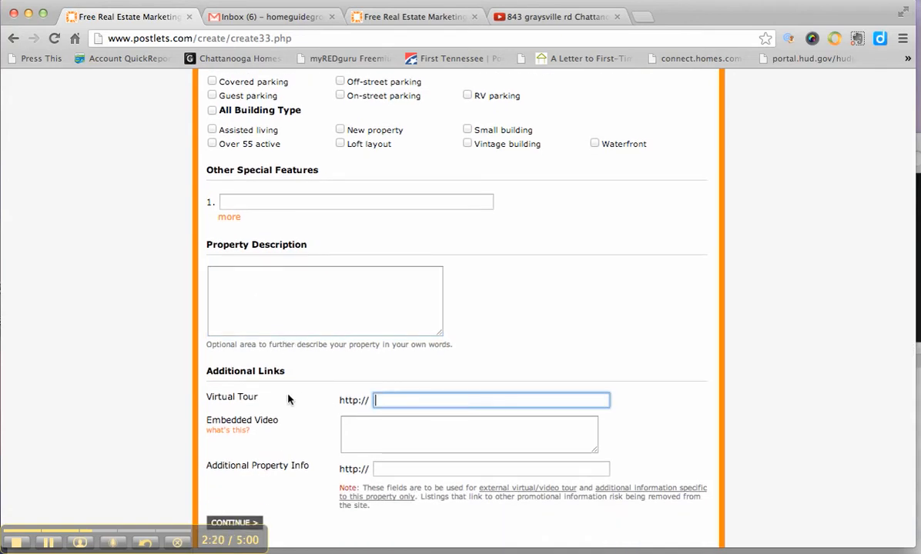
mouse_move(258, 399)
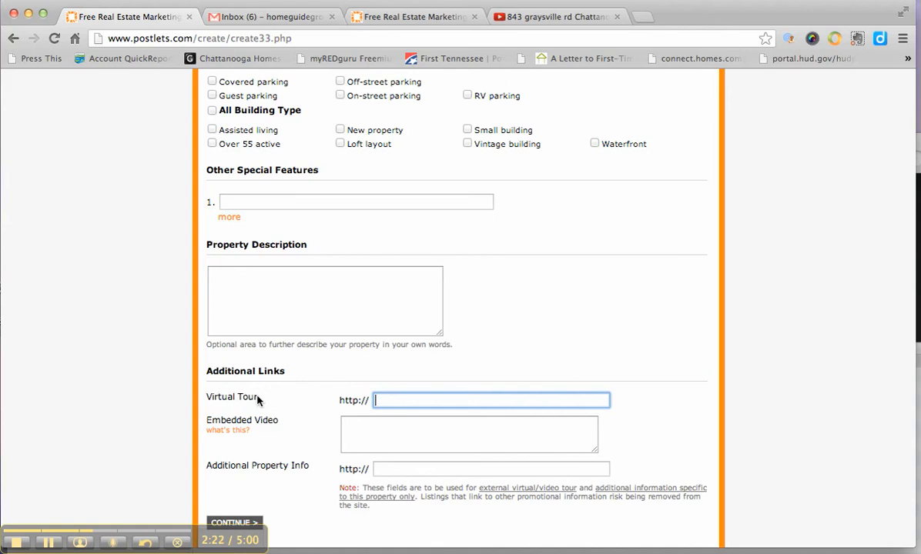
click(554, 17)
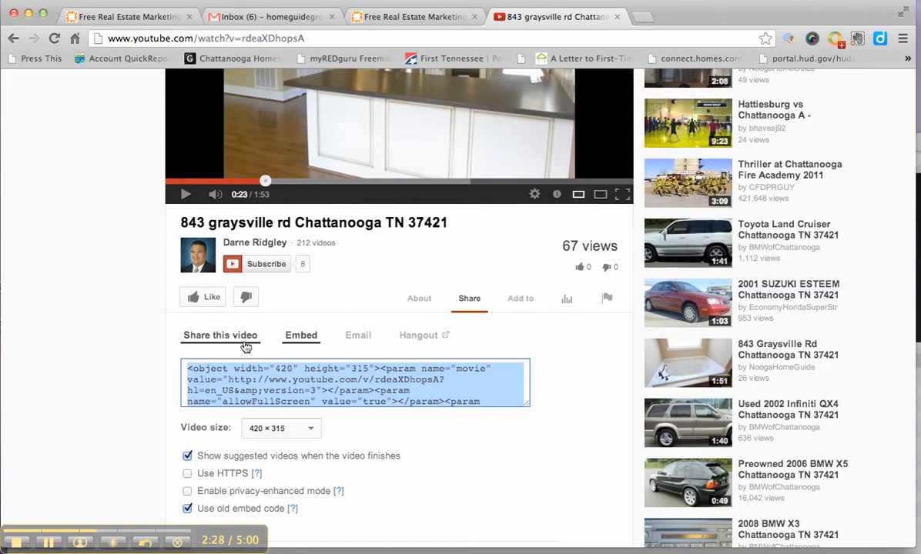
click(219, 335)
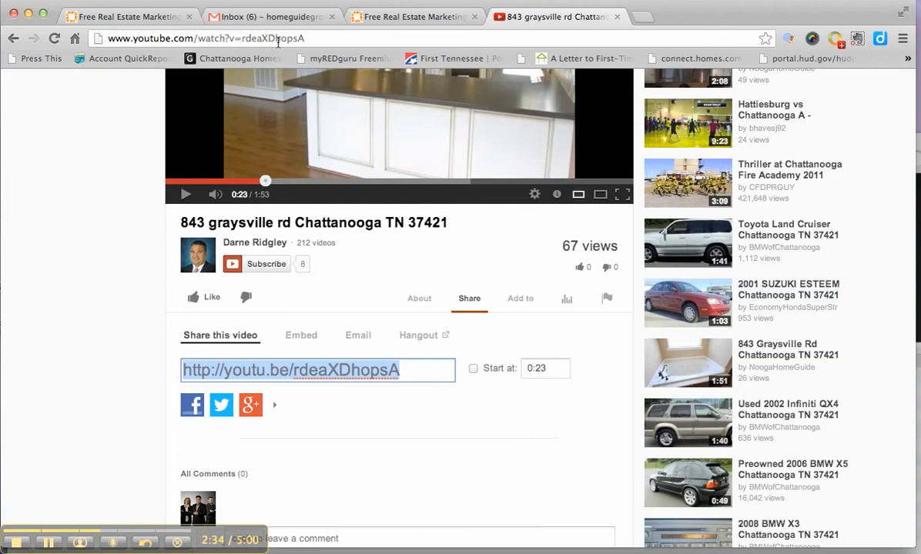
click(127, 16)
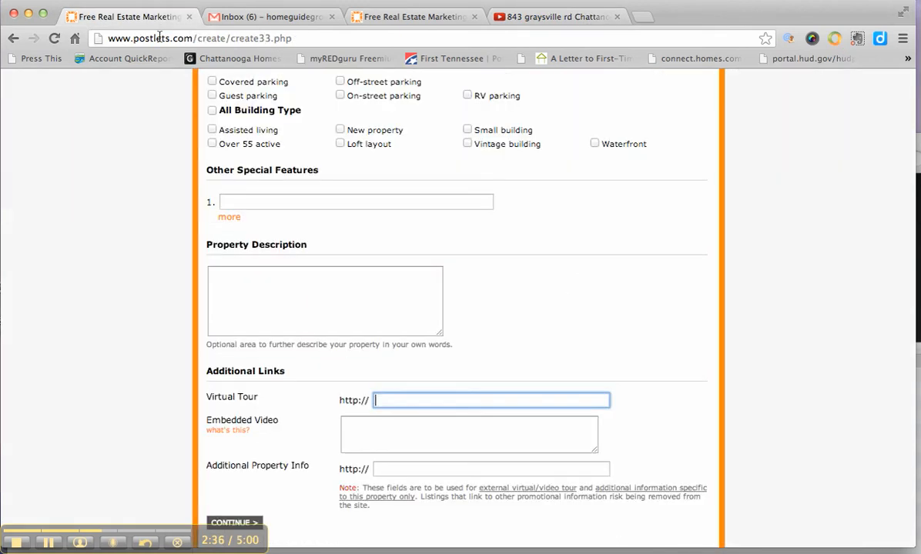
text(http://youtu.be/rdeaXDhopsA)
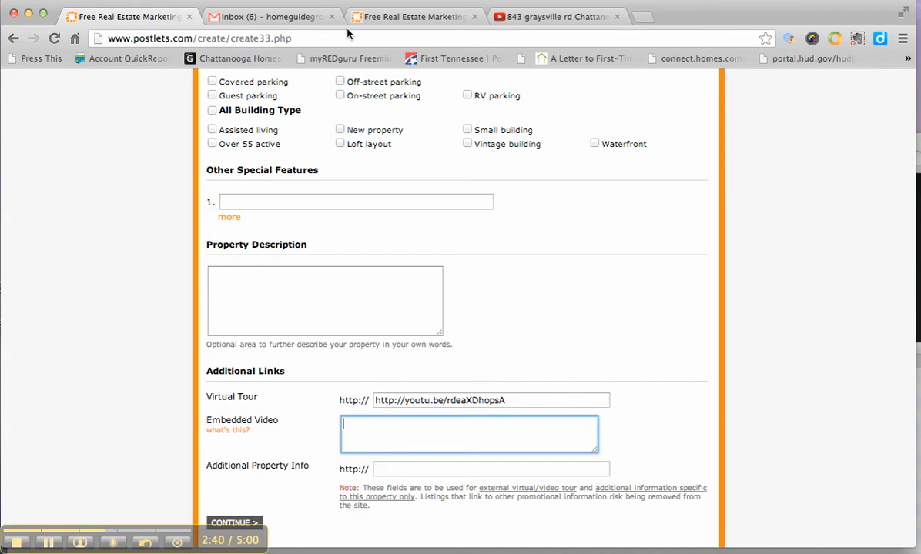
Paste the YouTube video's embed code into Embedded Video and continue to photo upload.
click(555, 17)
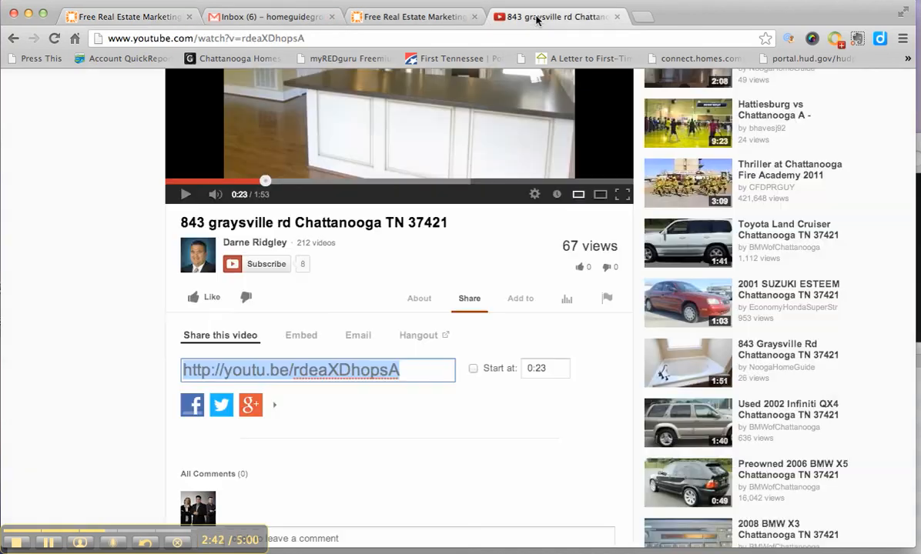
click(301, 335)
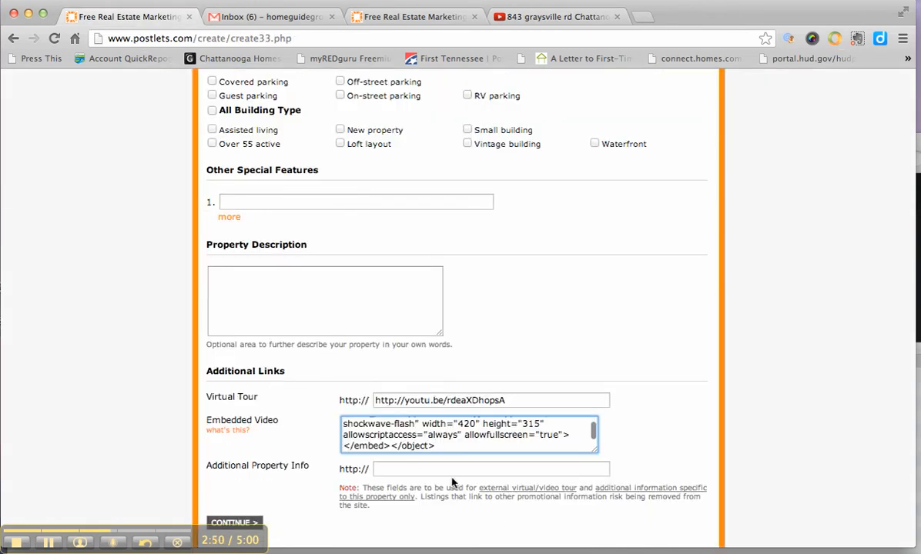
click(234, 523)
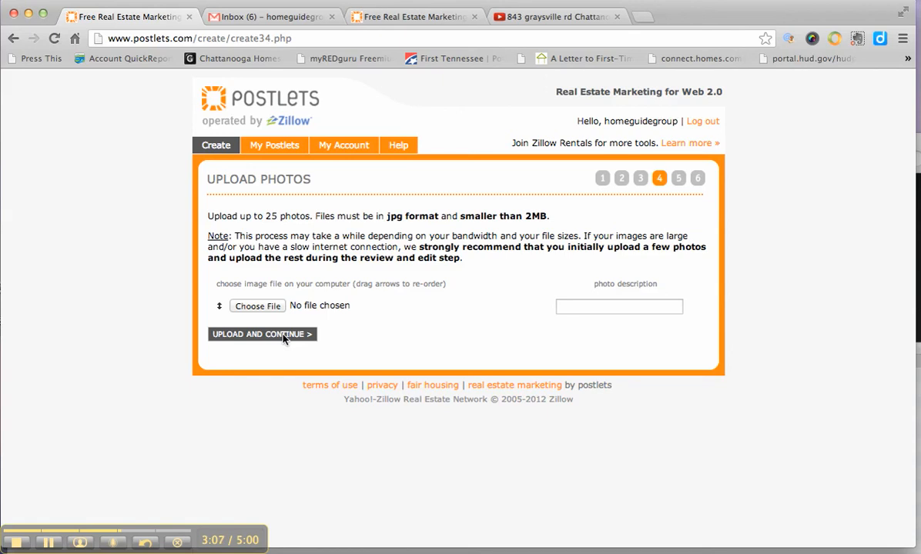
mouse_move(279, 342)
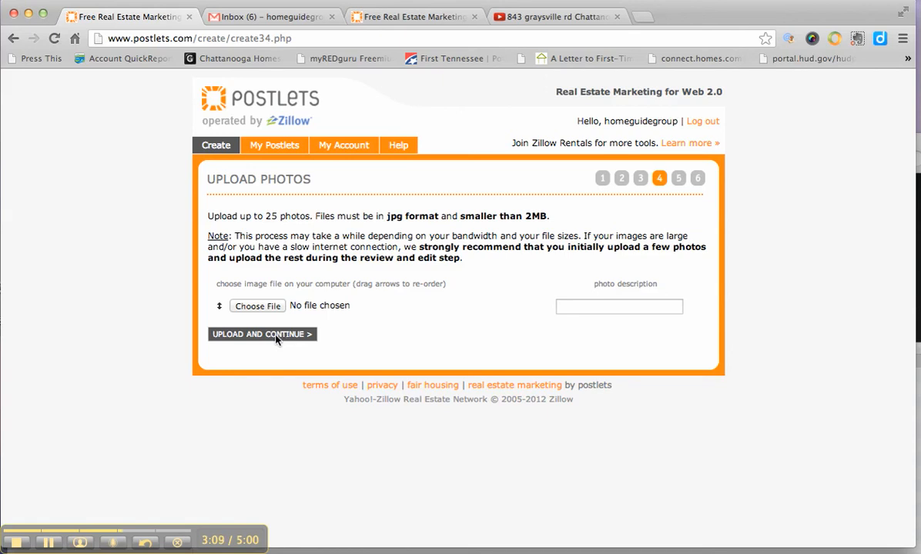
Skip the photo upload, look over the review details, and publish the listing.
click(262, 334)
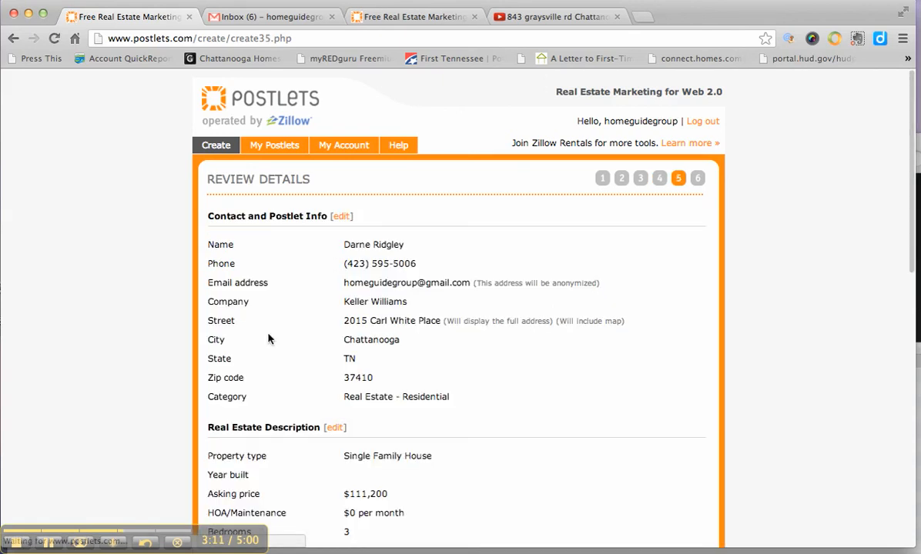
scroll(down, 3)
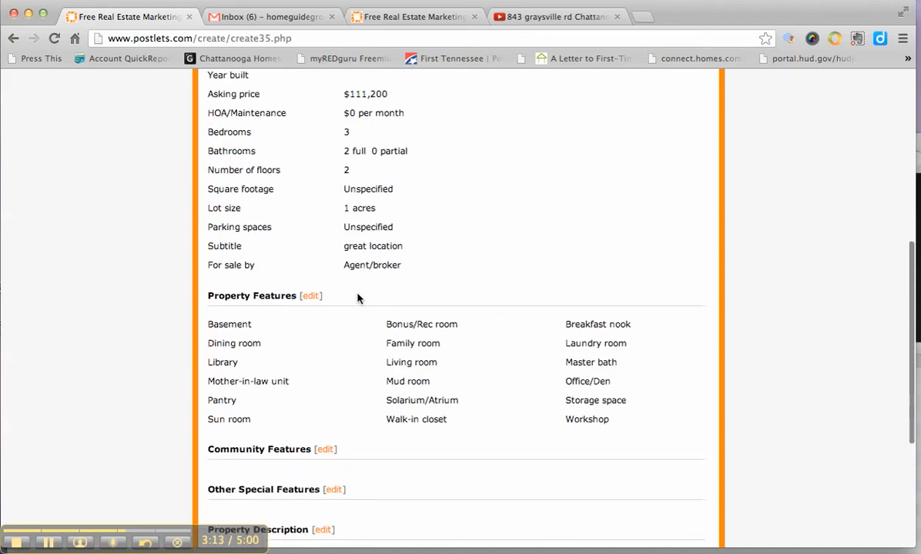
scroll(down, 3)
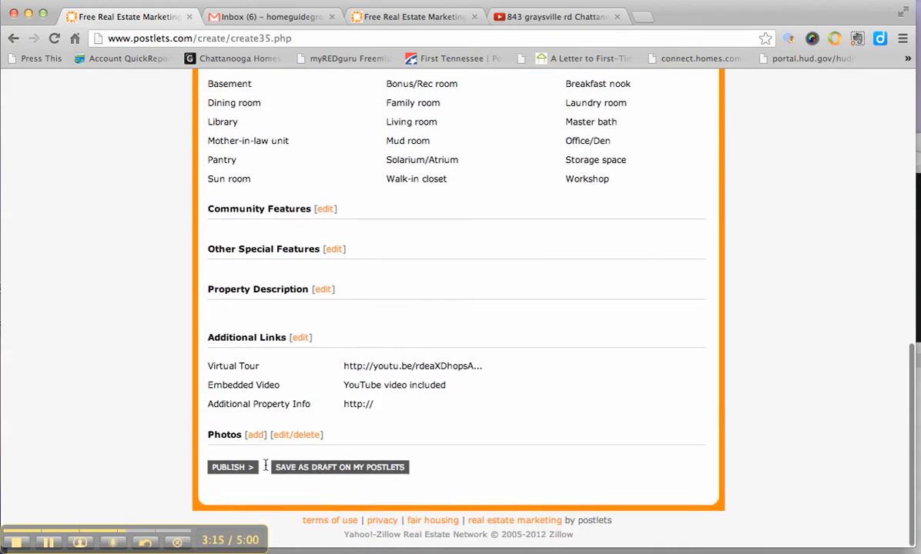
click(232, 467)
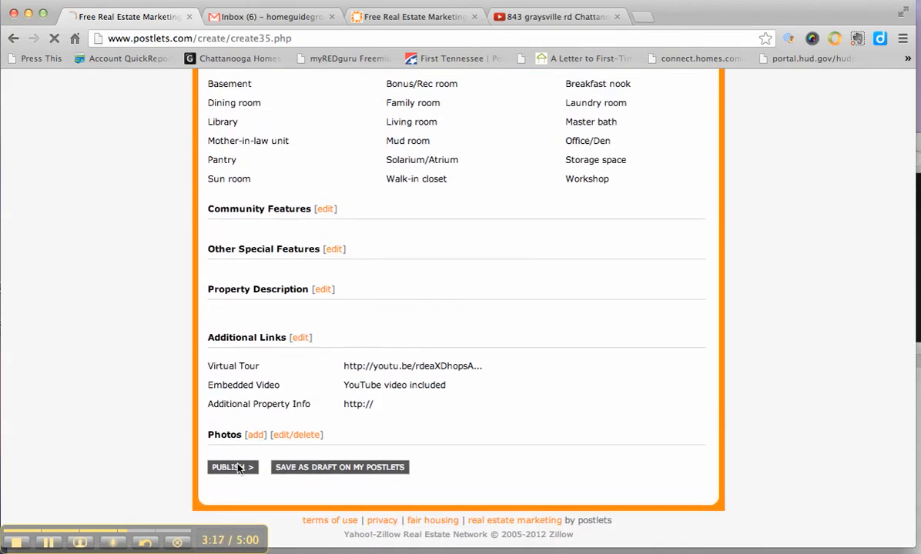
Proceed to the 'Please Verify Your Phone Number' page to activate the listing.
click(226, 468)
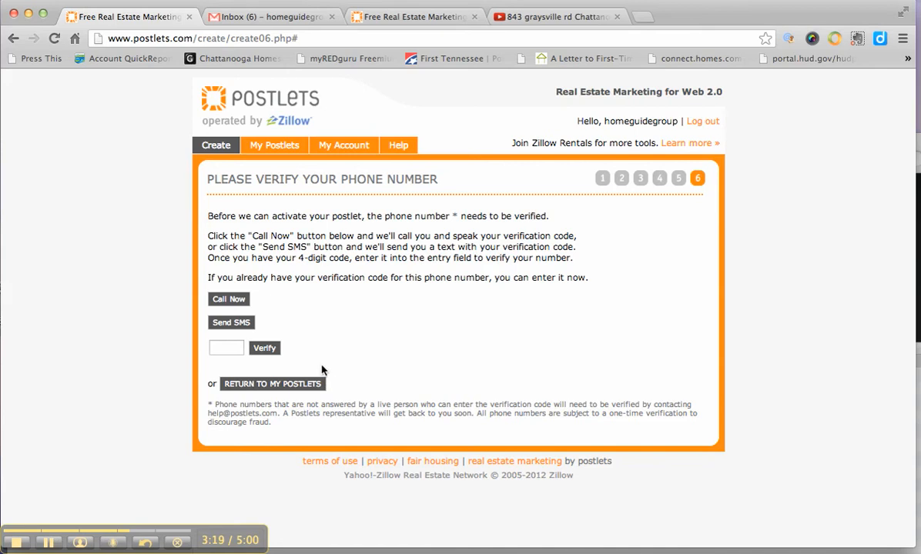
mouse_move(264, 360)
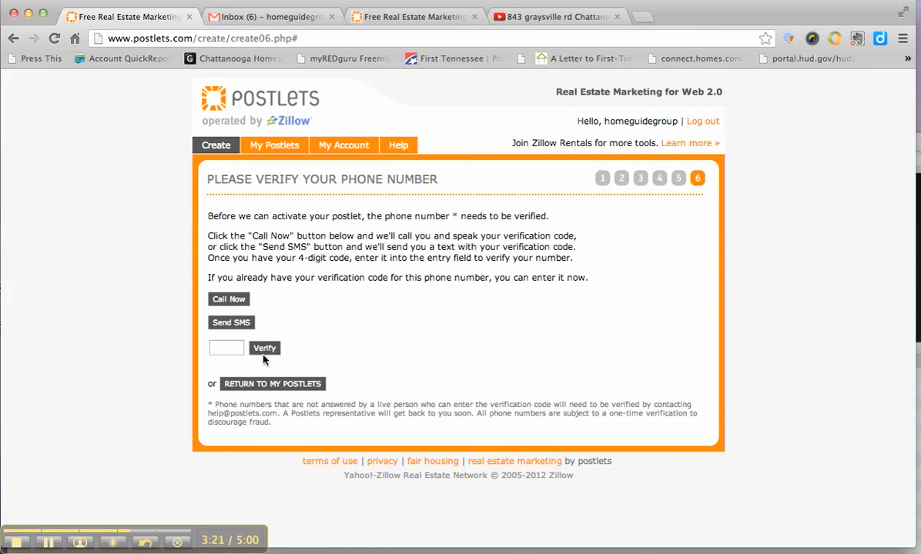
mouse_move(240, 323)
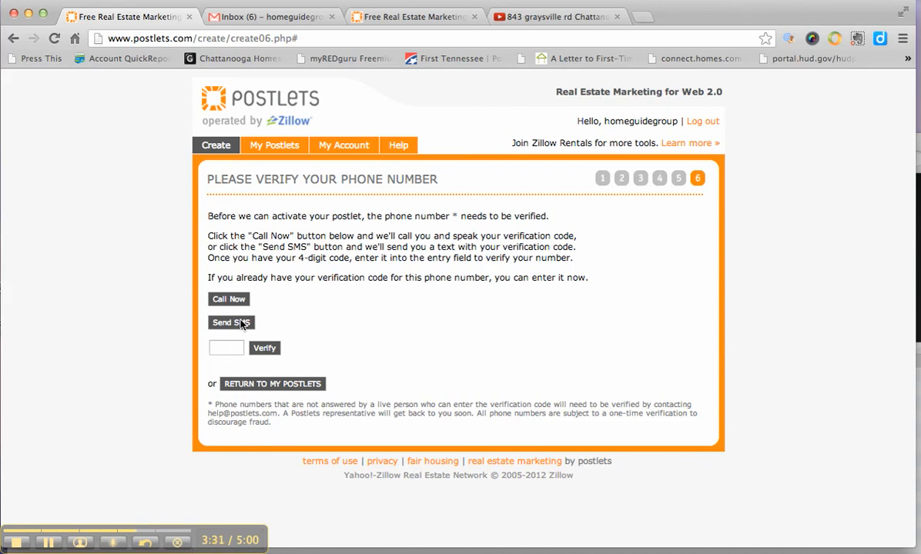
mouse_move(191, 422)
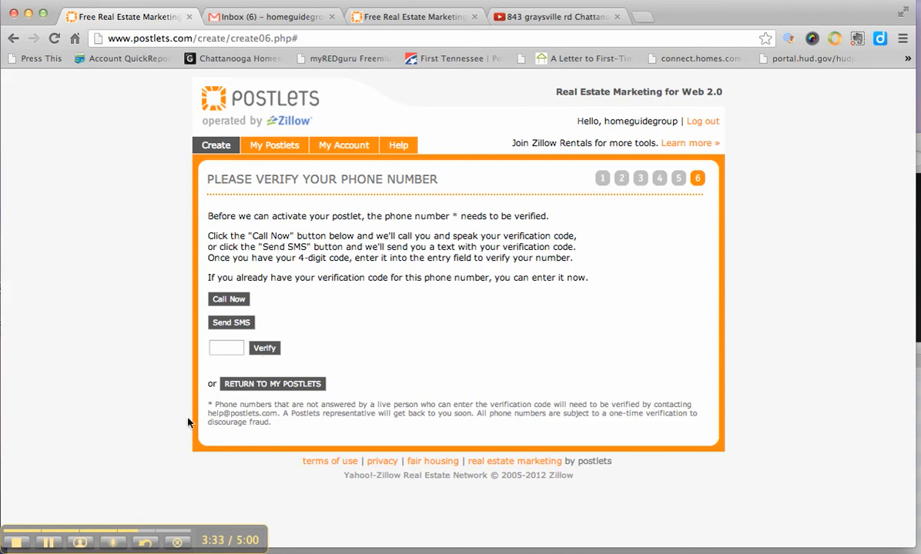